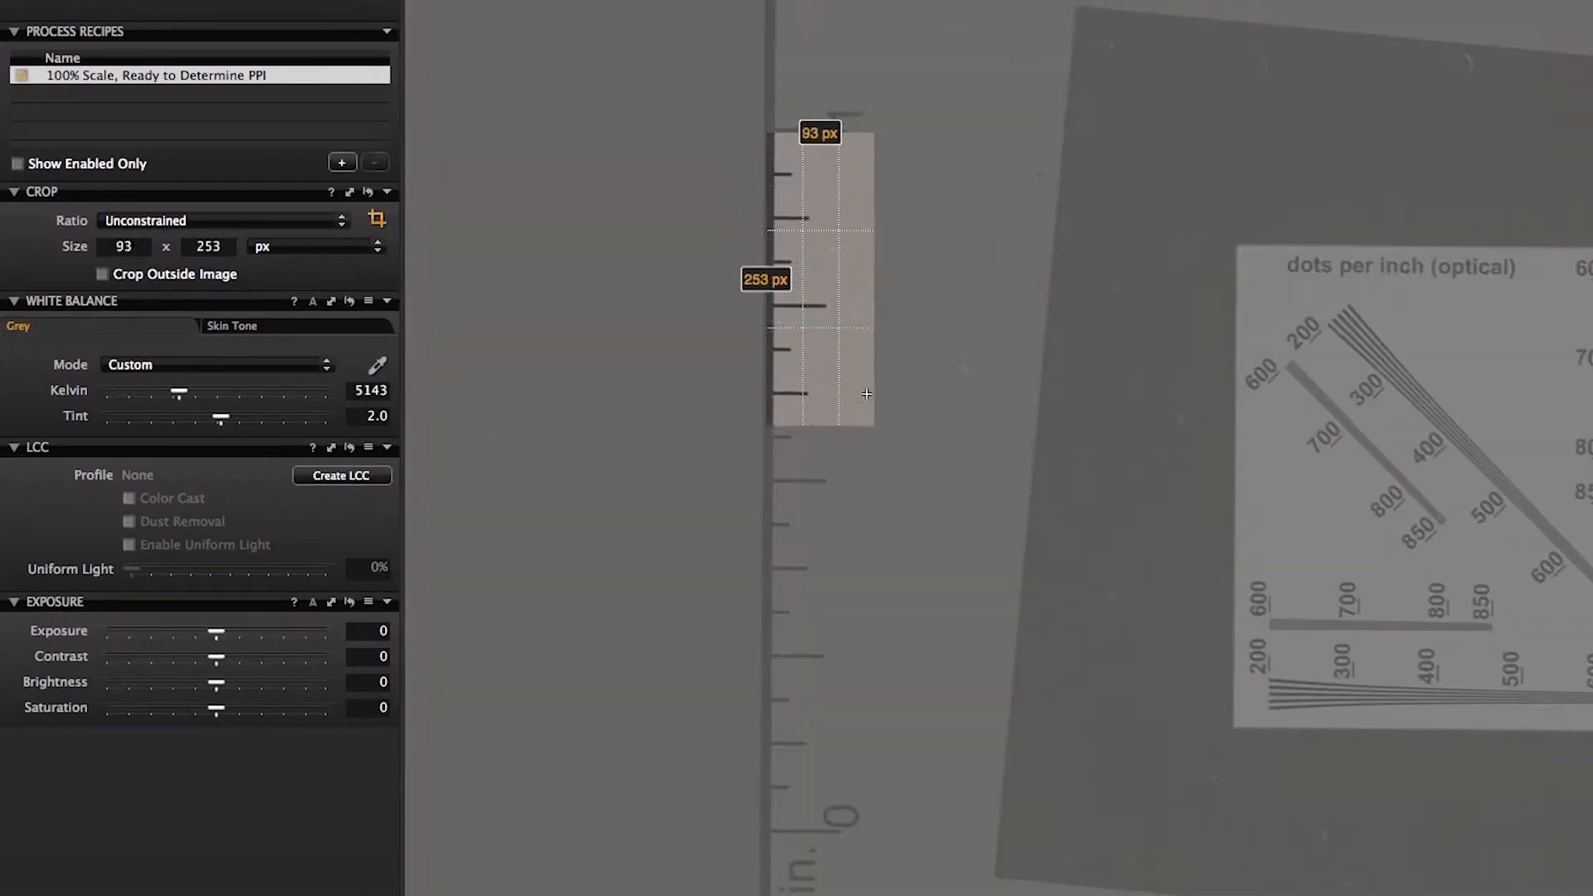
Drag a crop box down the target's inch ruler to measure 597 pixels
drag(866, 394, 865, 819)
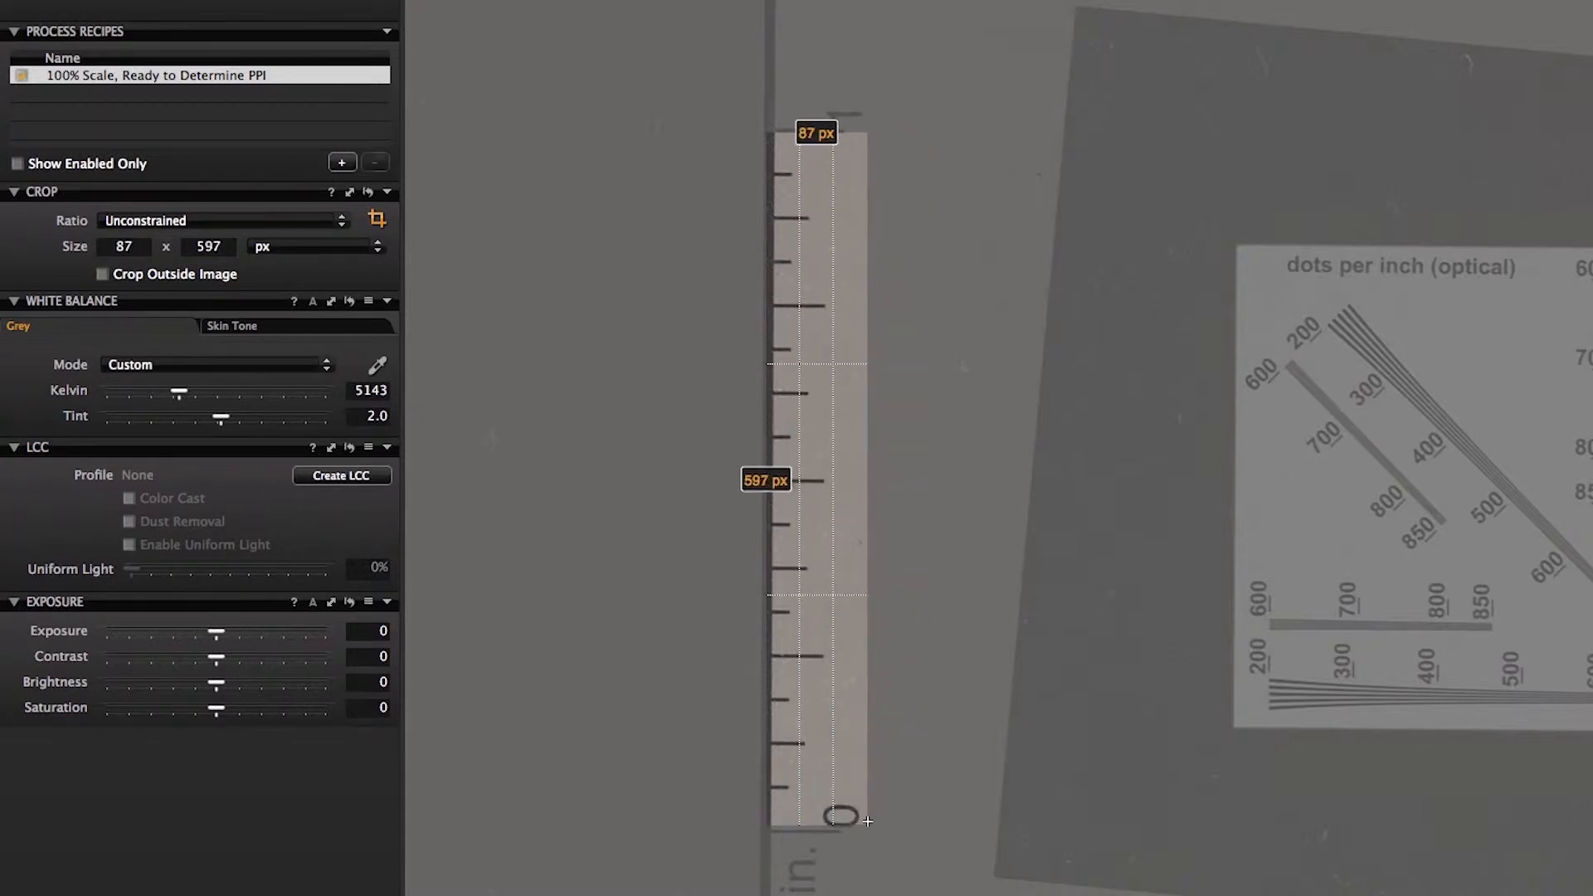
drag(864, 820, 859, 828)
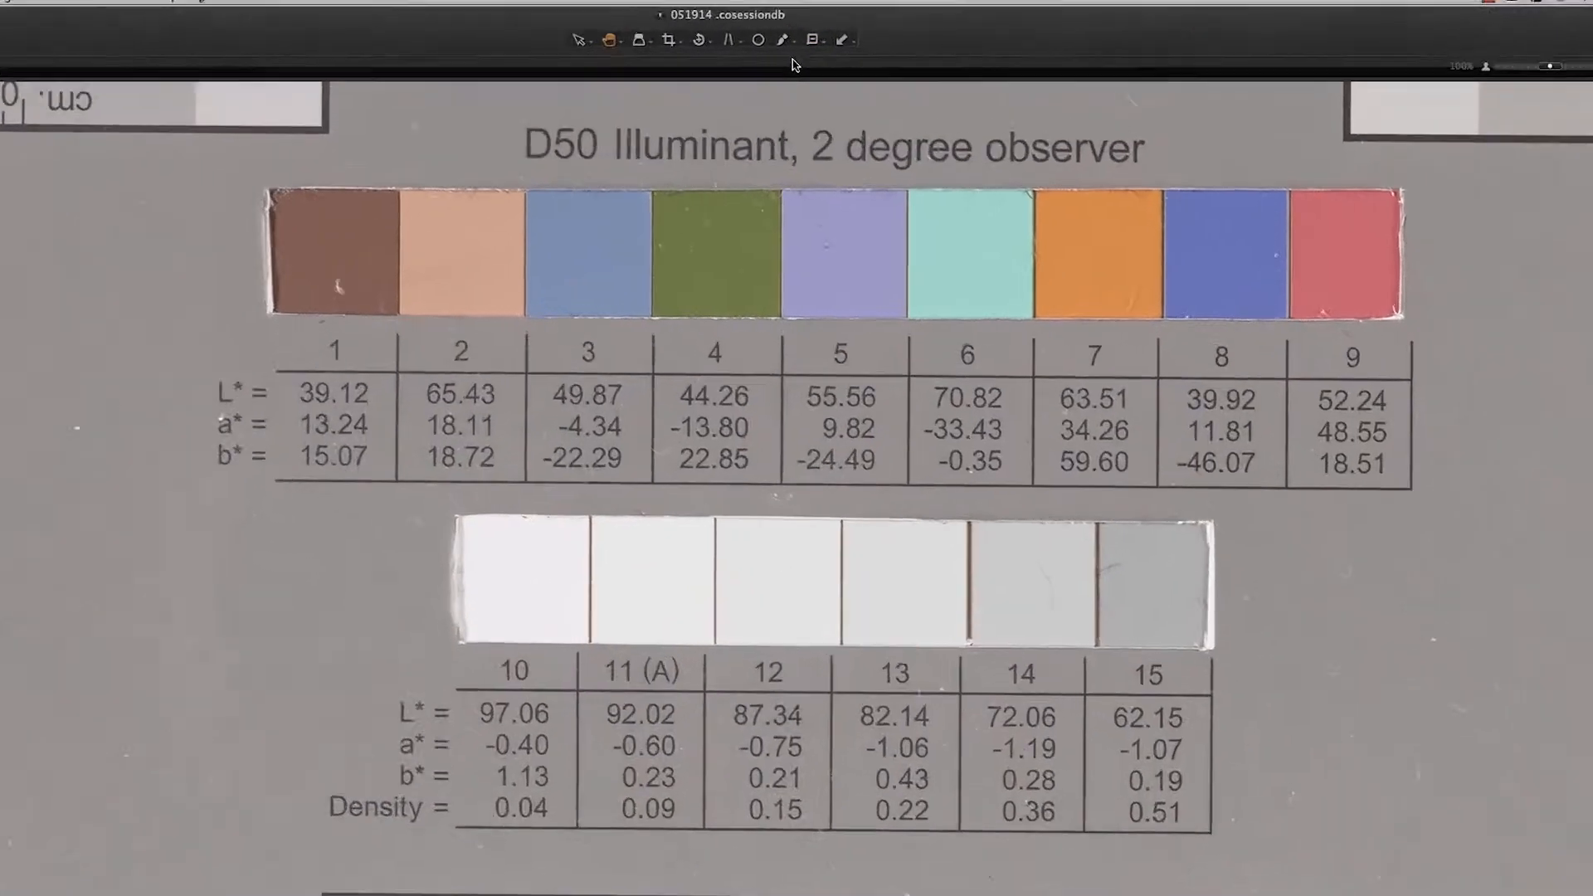
Switch the picker tool to Add Color Readout
click(783, 40)
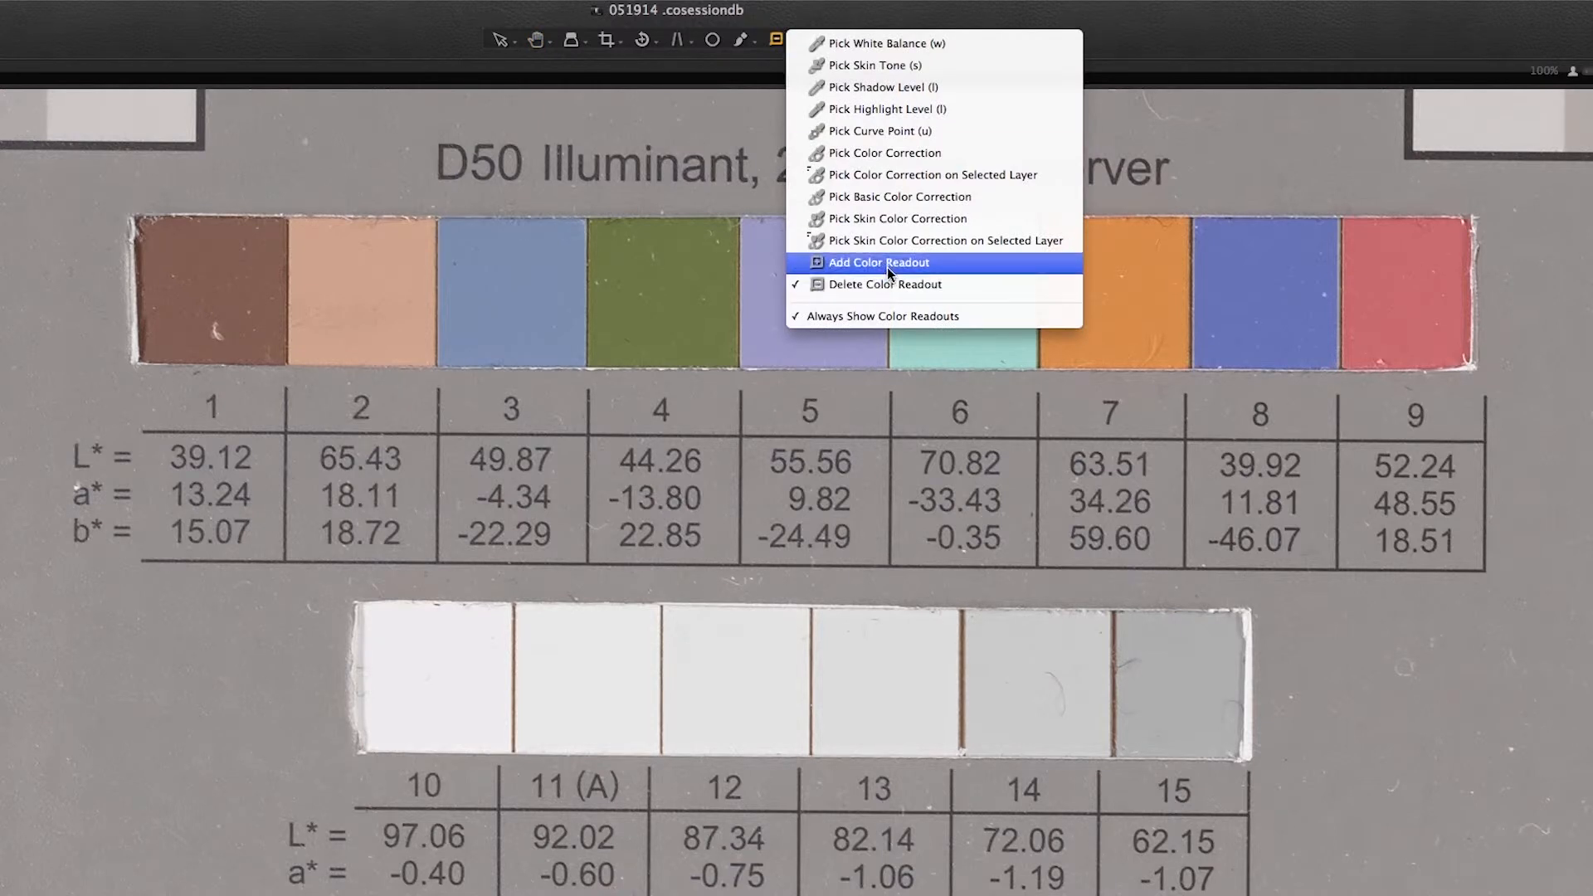
click(877, 262)
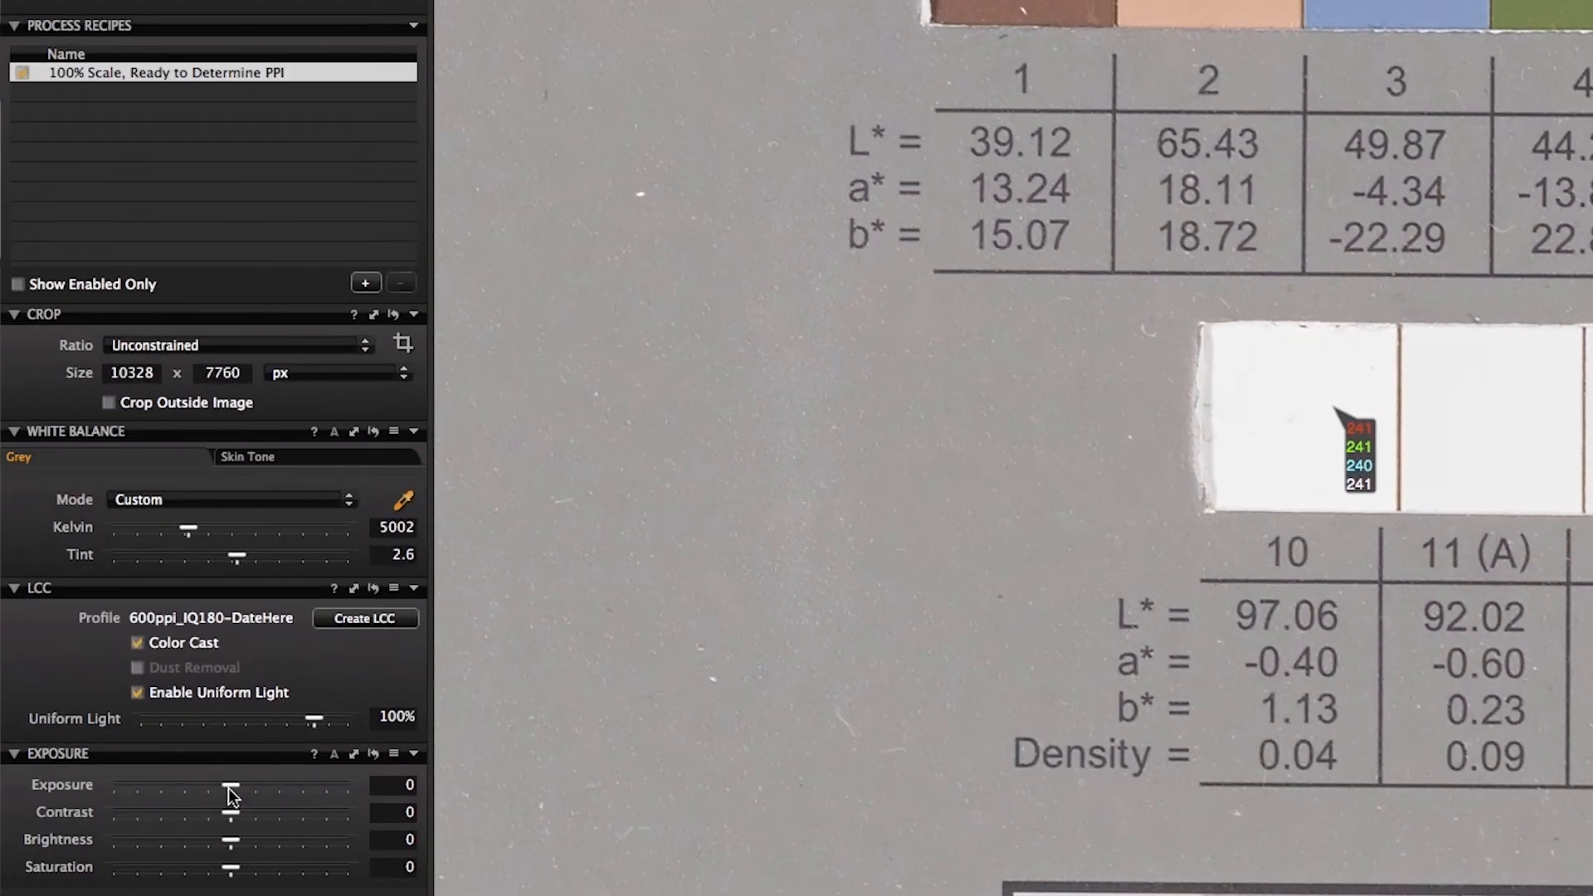
Raise Exposure to 0.09 so the patch 10 readout shows 242
drag(232, 785, 234, 784)
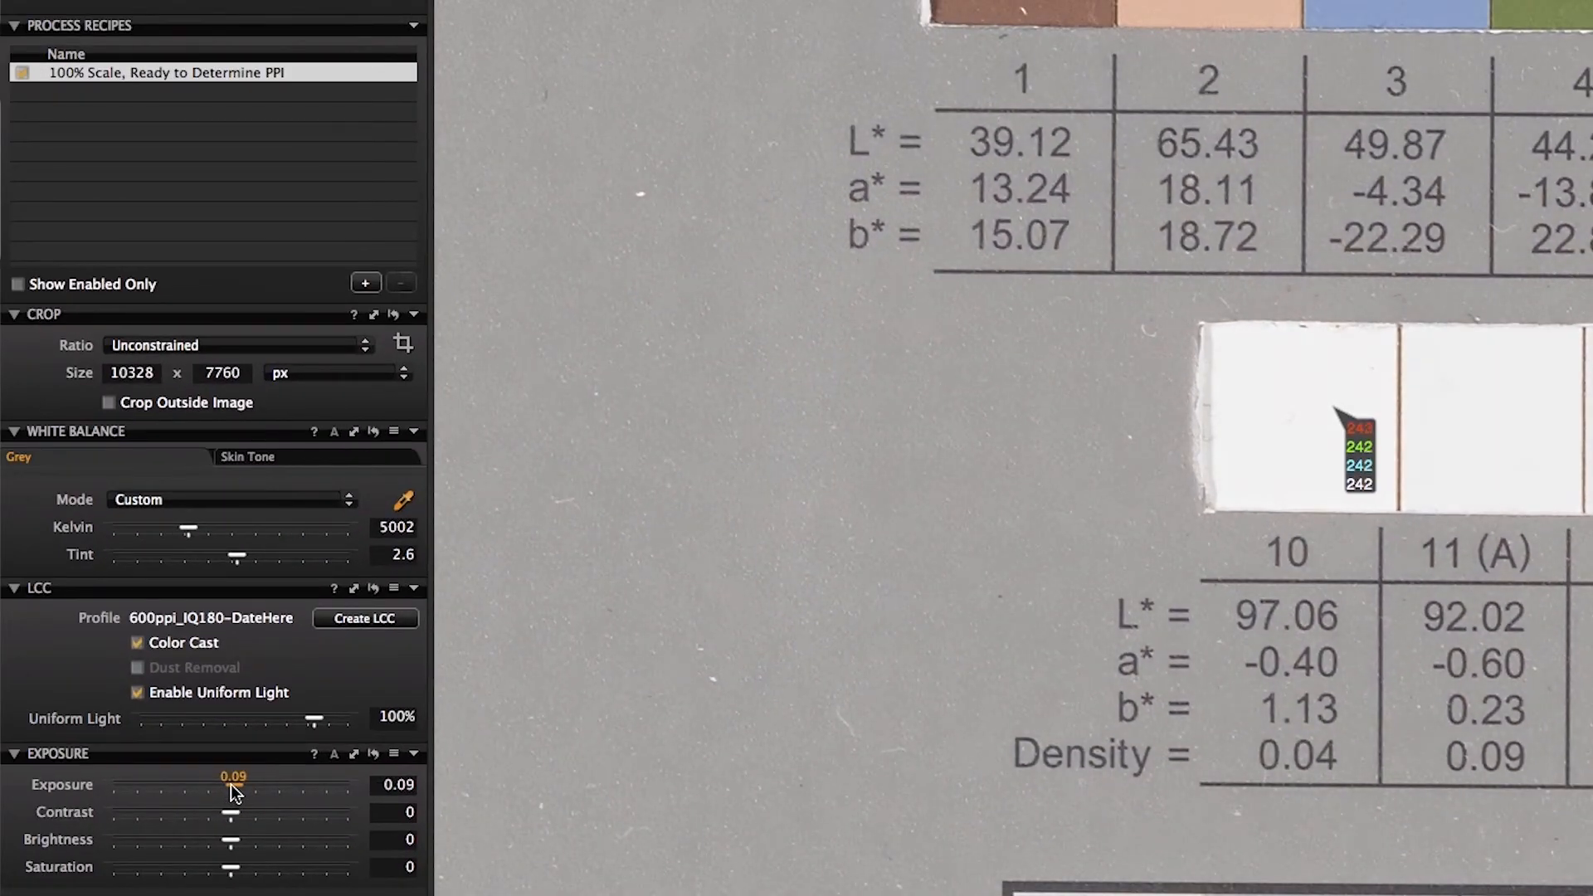